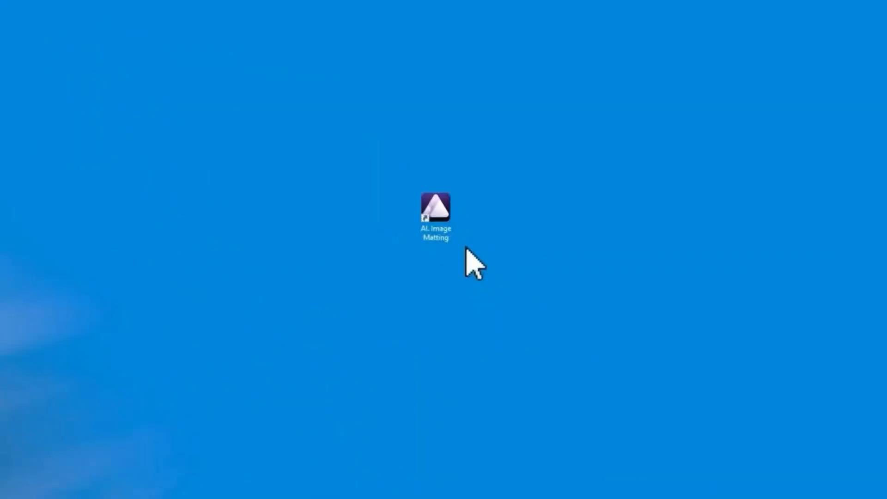
Launch Aiarty Image Matting from the desktop shortcut to its empty start screen.
double_click(435, 207)
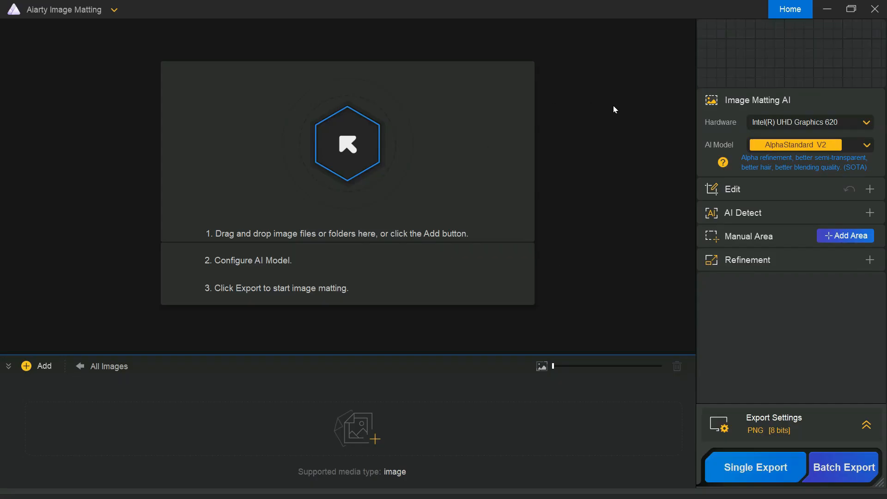
mouse_move(438, 162)
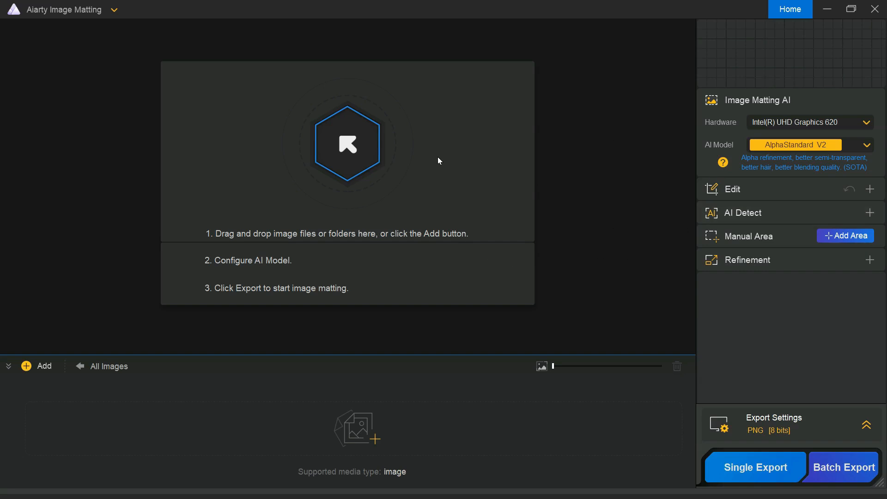
mouse_move(229, 237)
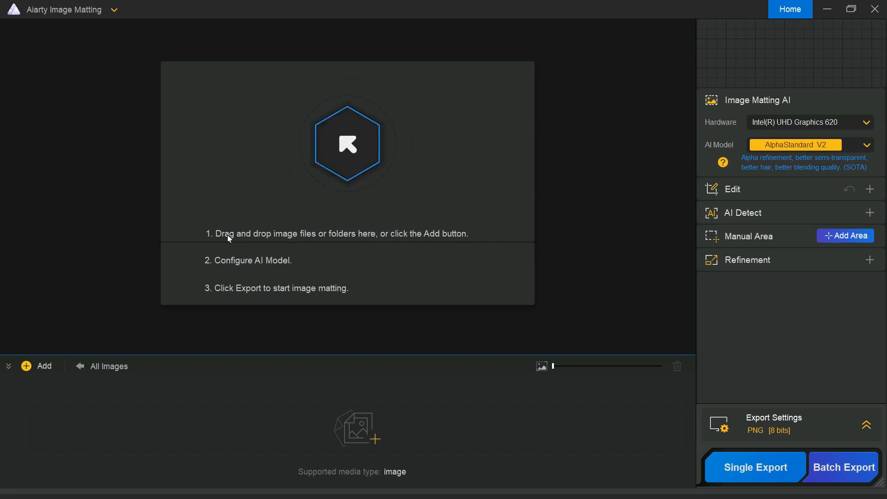
mouse_move(295, 244)
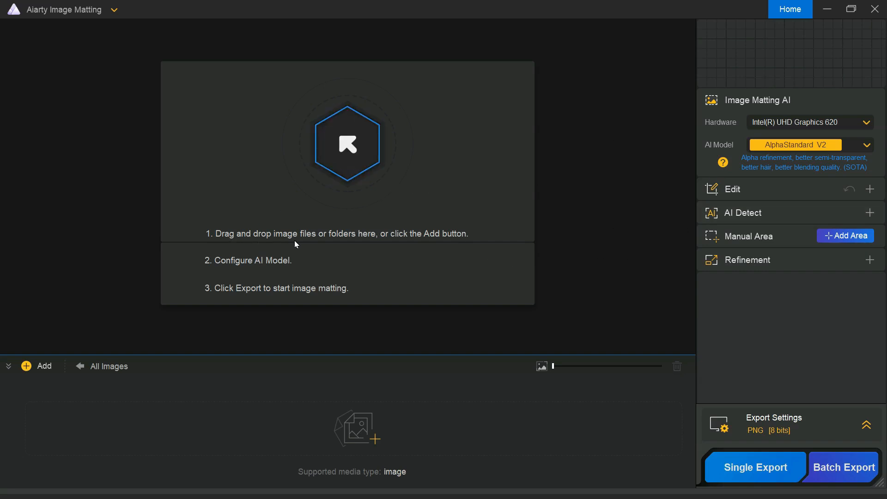
mouse_move(421, 243)
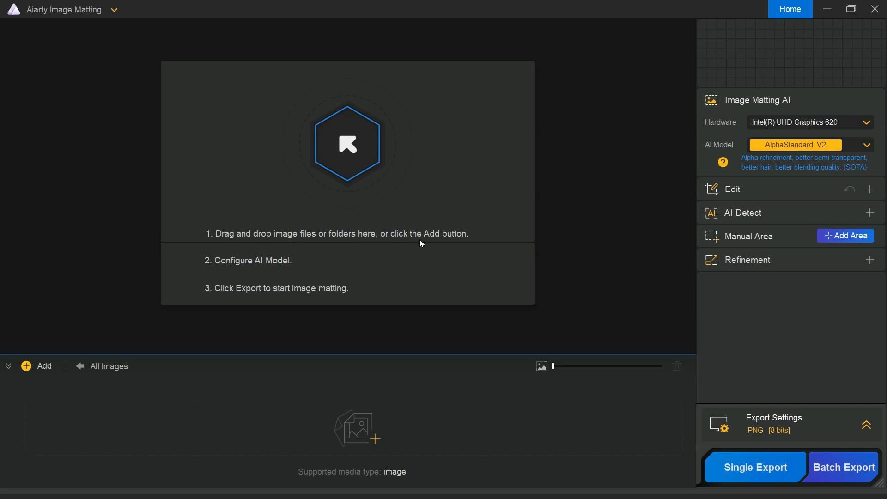
mouse_move(78, 325)
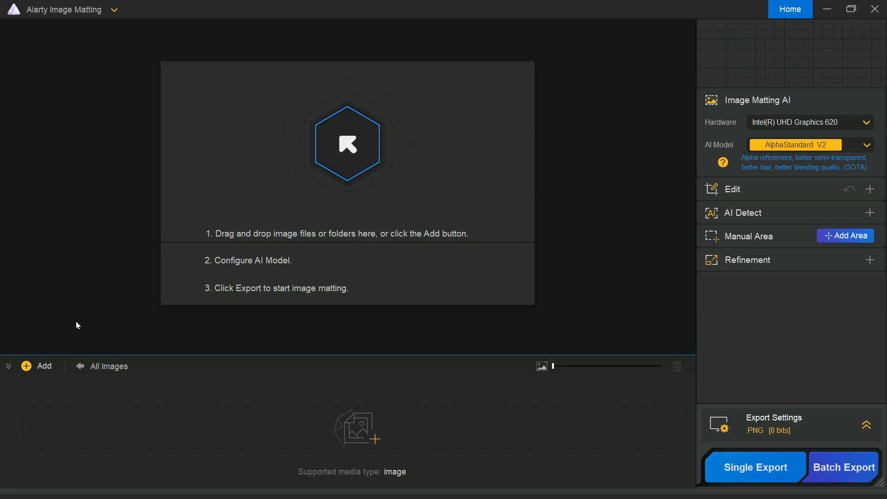
Add the My Project folder so the beach portrait loads for matting.
left_click(38, 366)
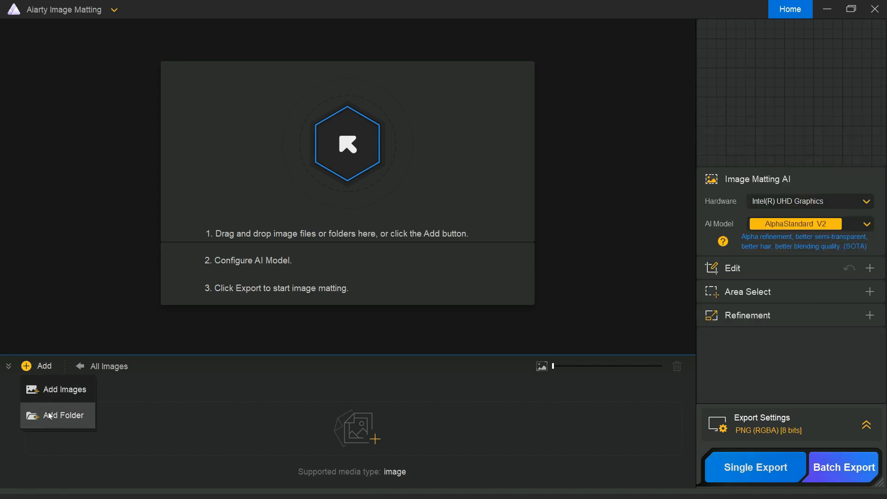
left_click(64, 415)
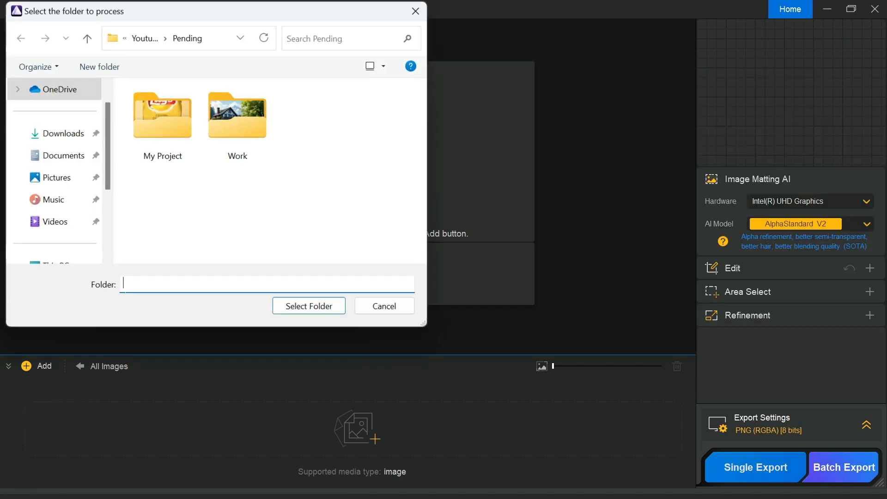
left_click(162, 115)
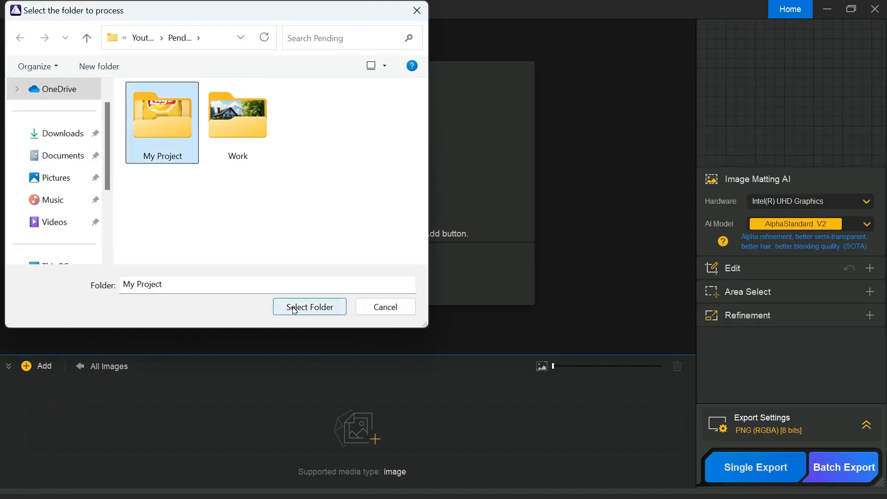
left_click(310, 307)
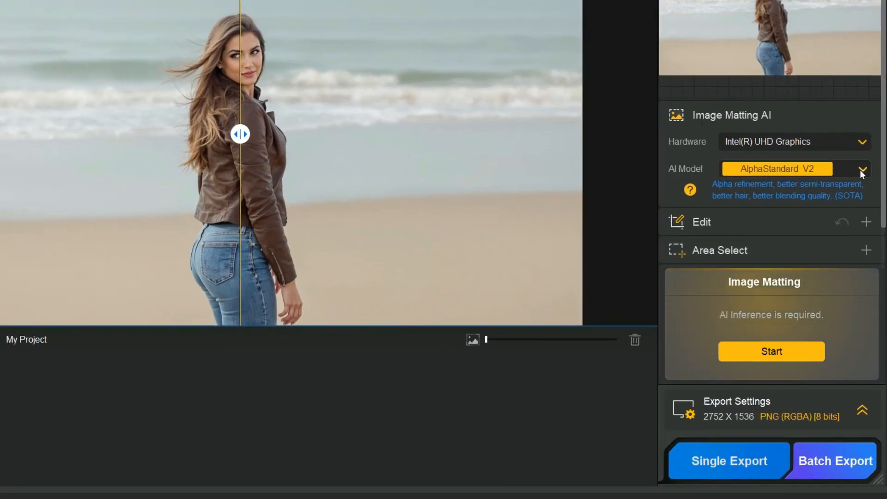
left_click(862, 169)
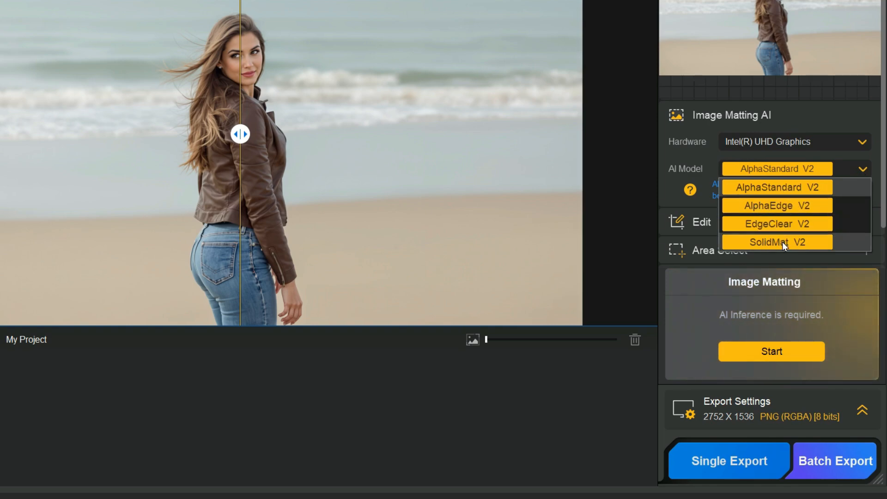
left_click(777, 169)
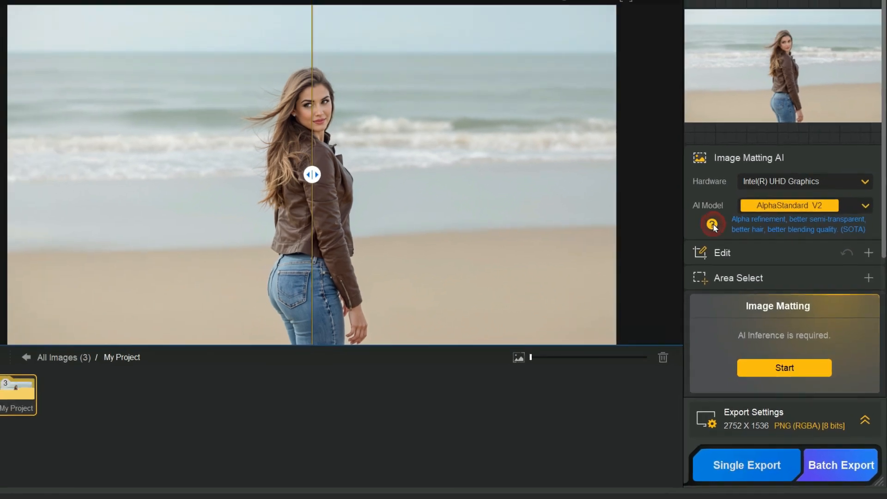
left_click(713, 225)
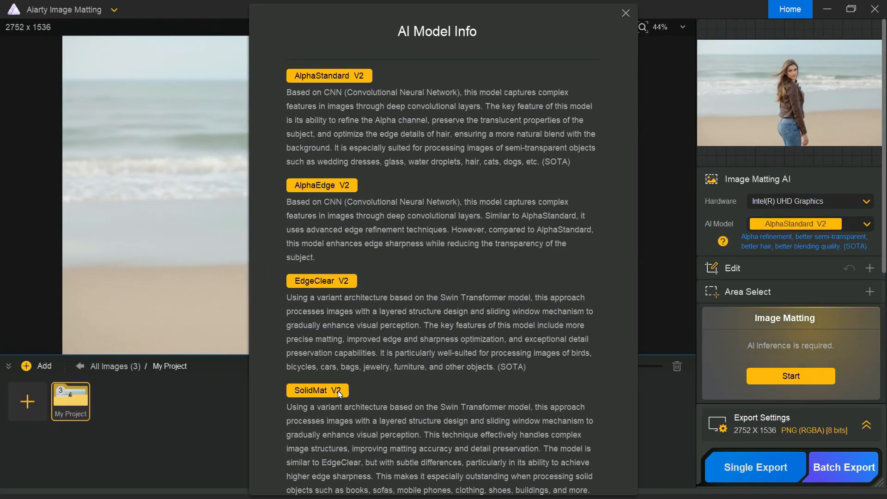
mouse_move(577, 12)
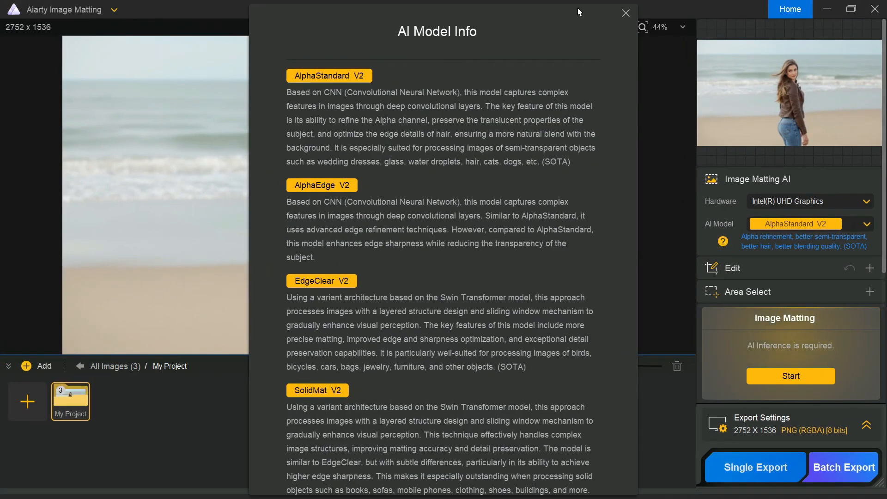
left_click(626, 12)
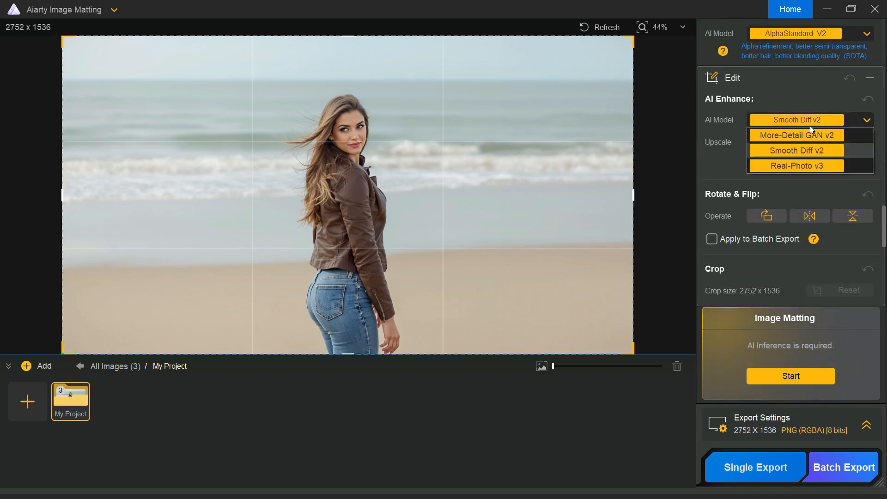
mouse_move(796, 135)
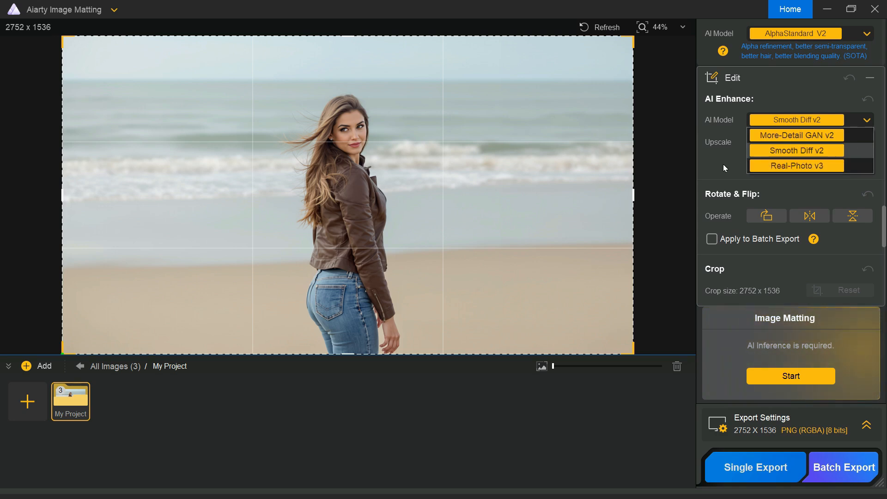
left_click(796, 150)
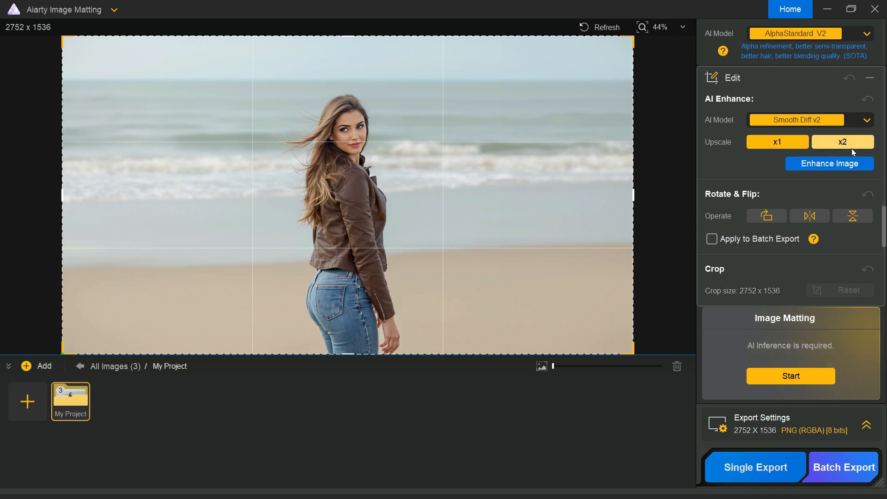
left_click(777, 142)
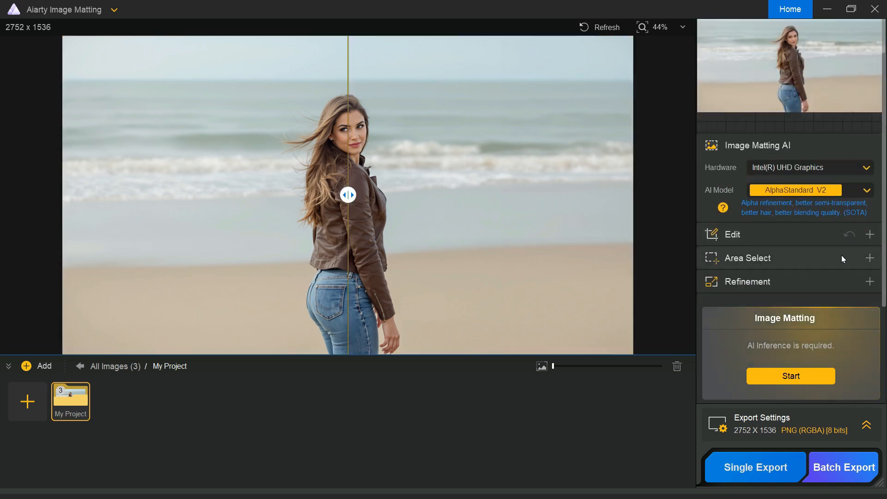
left_click(749, 258)
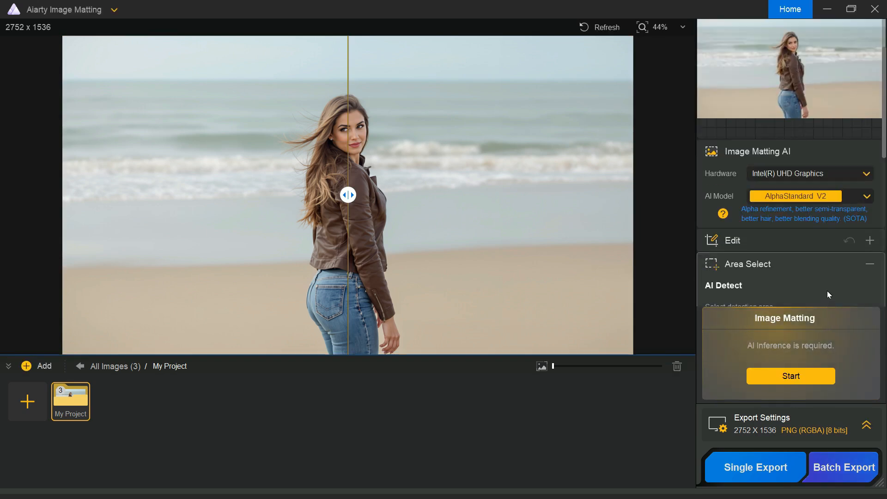
scroll("down", 3)
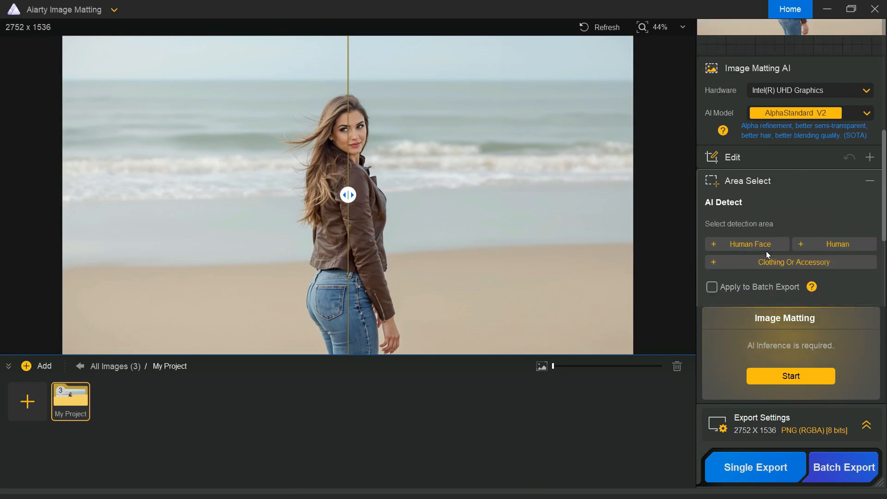
left_click(746, 244)
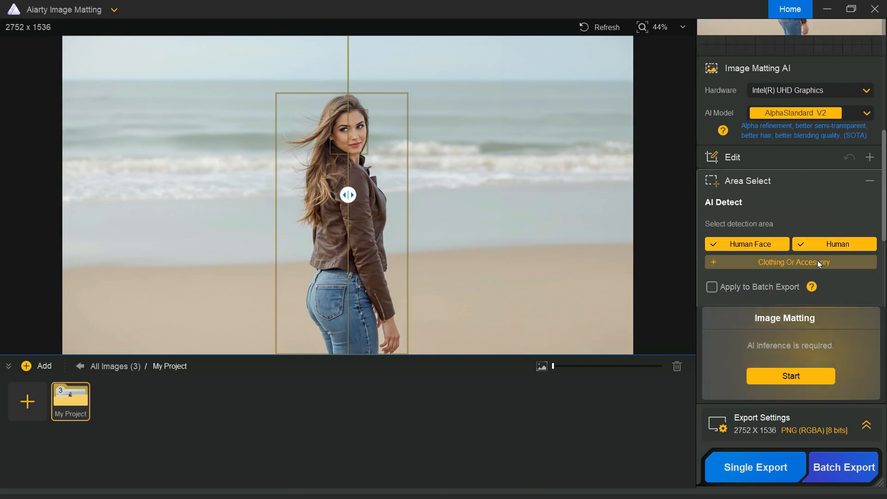
left_click(790, 262)
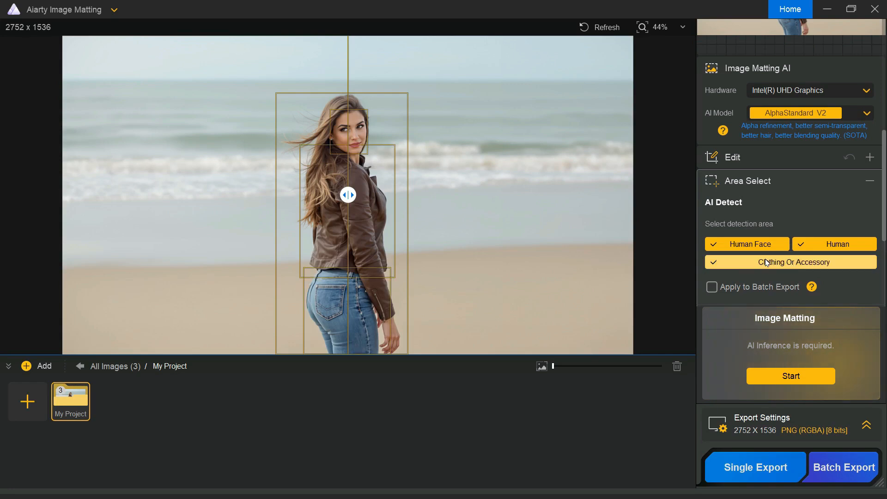
left_click(790, 262)
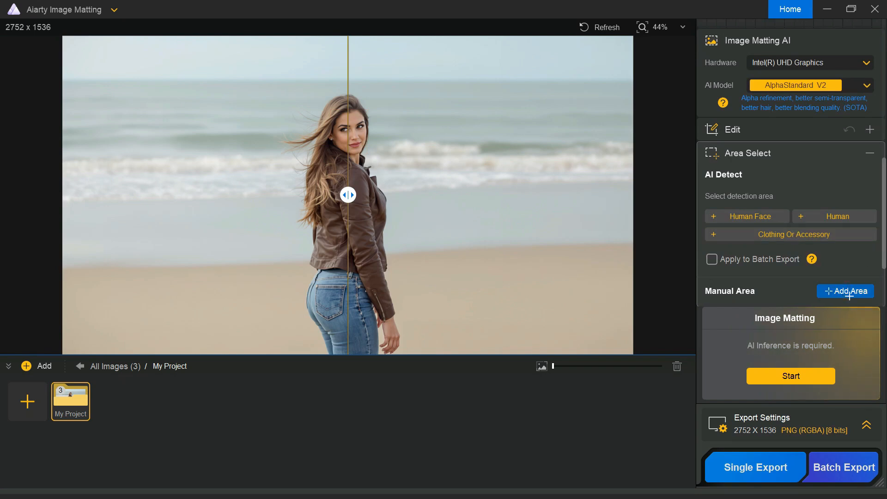
left_click_drag(266, 77, 427, 354)
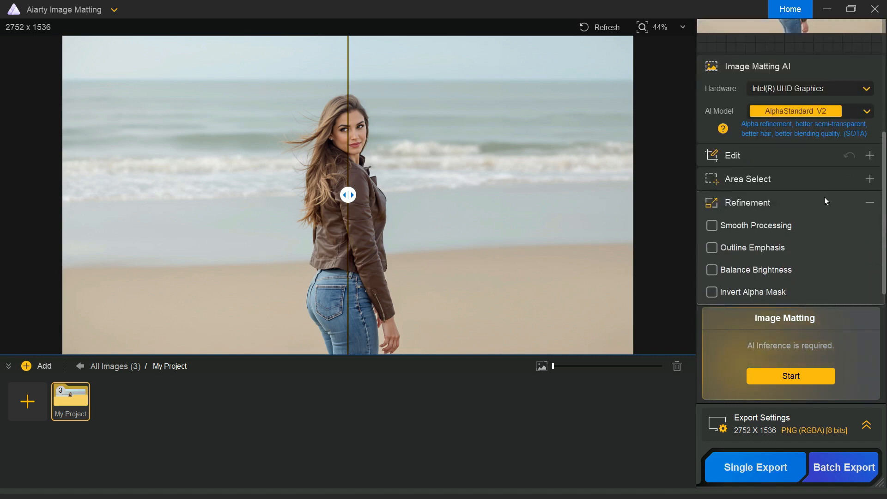
Collapse Refinement and run AI matting to remove the beach portrait's background.
left_click(712, 225)
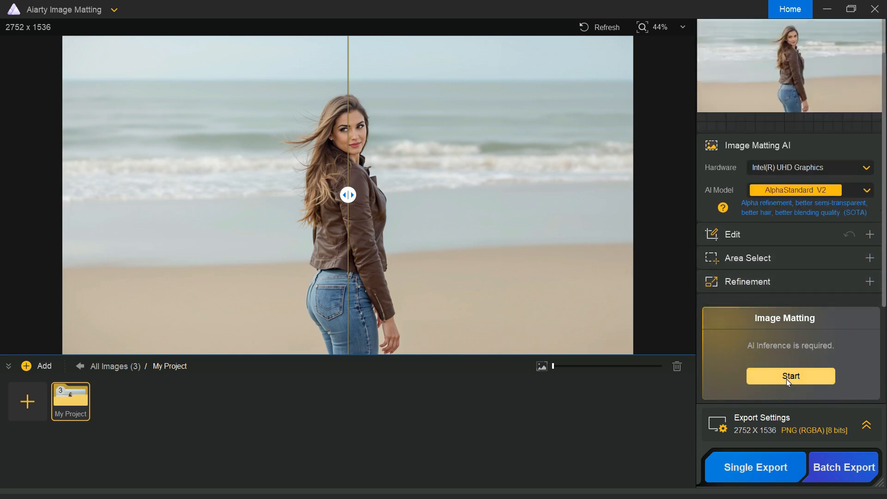
left_click(790, 377)
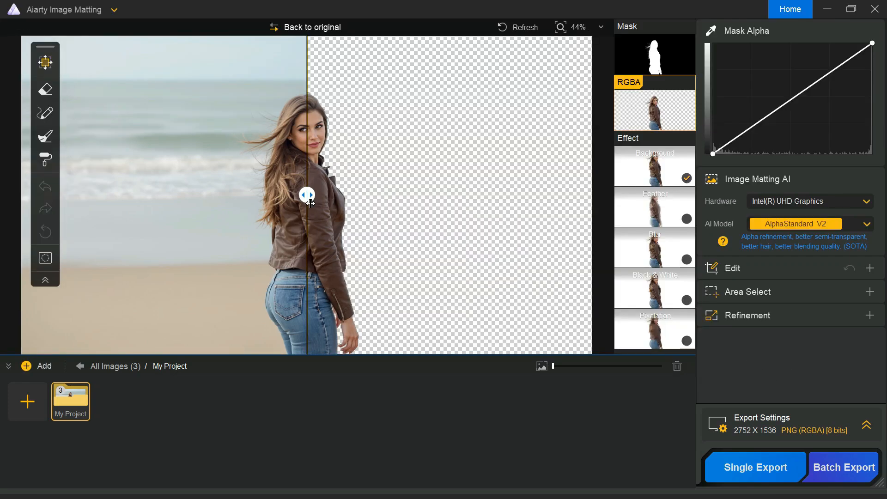
Slide the before/after divider to compare the cutout with the original beach photo.
left_click_drag(307, 194, 214, 195)
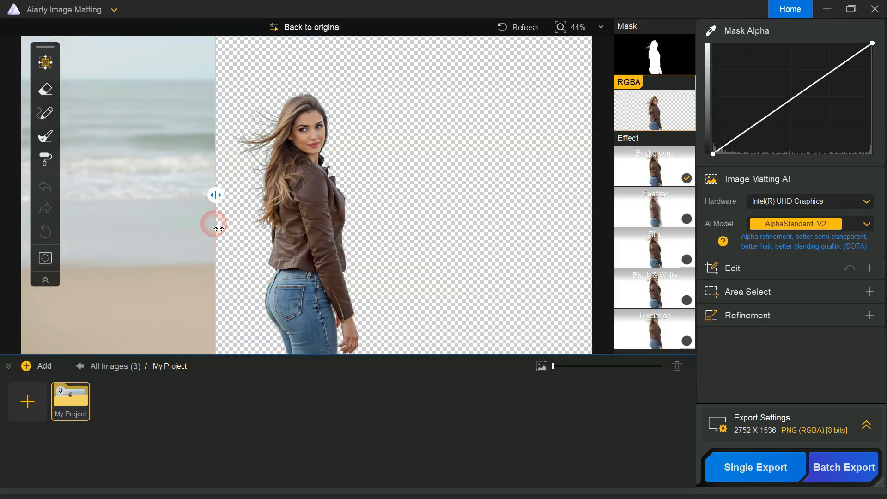
left_click_drag(216, 195, 183, 195)
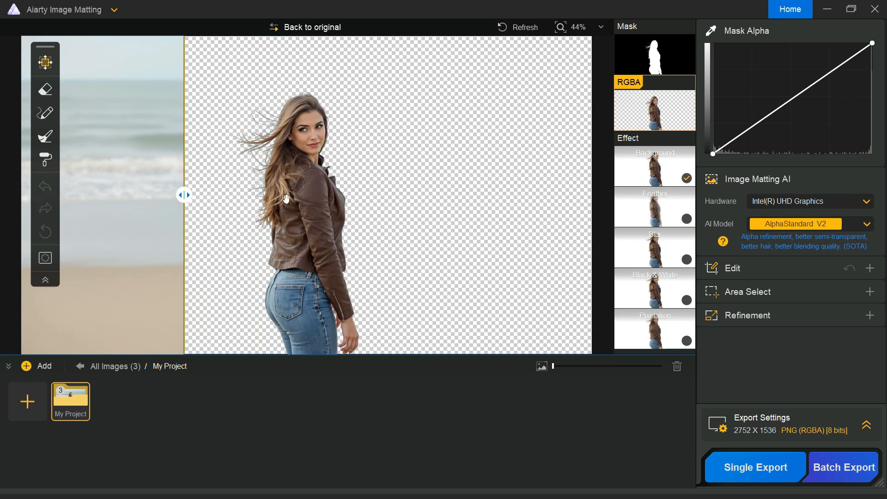
mouse_move(191, 204)
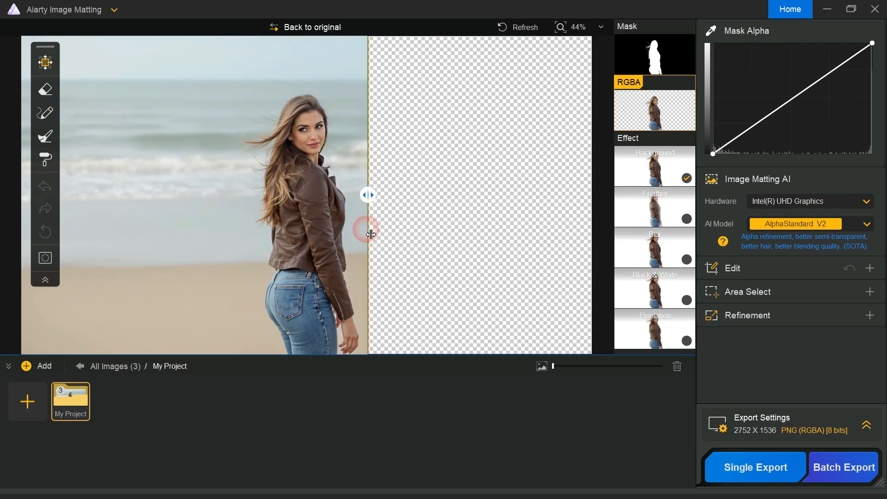
left_click_drag(368, 195, 117, 195)
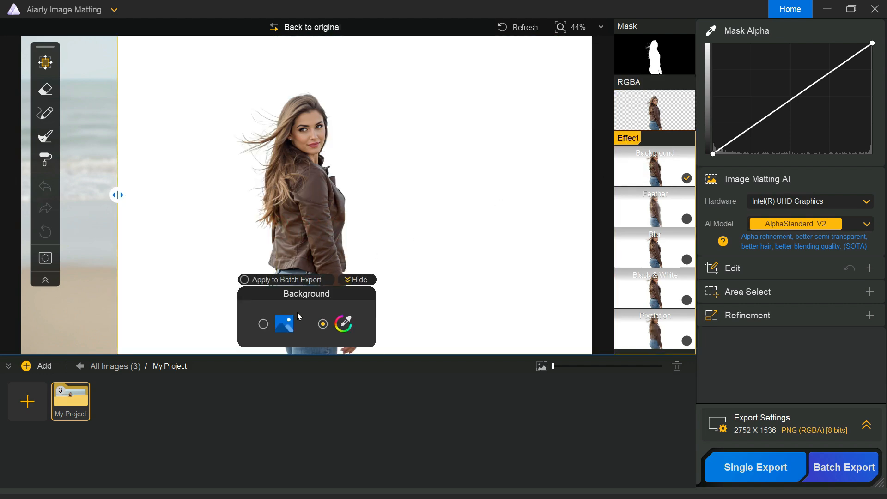
Set the background to picture 5, the mountain cottage landscape.
left_click(284, 324)
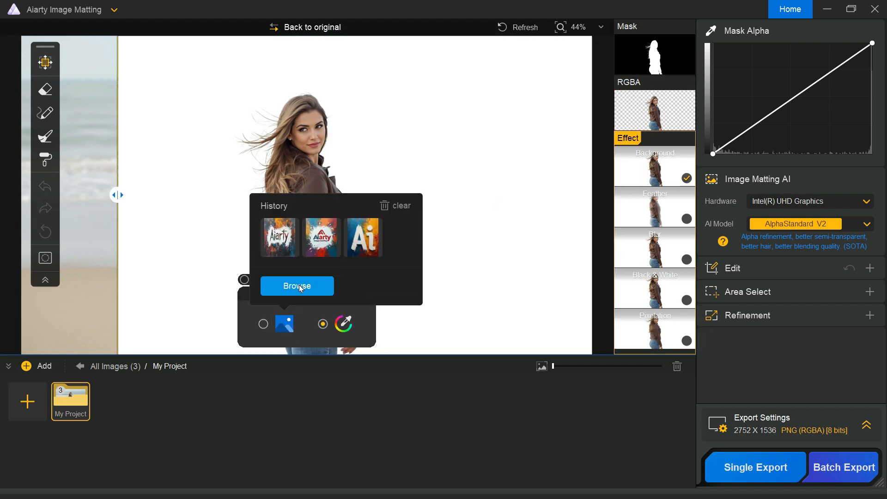
left_click(297, 286)
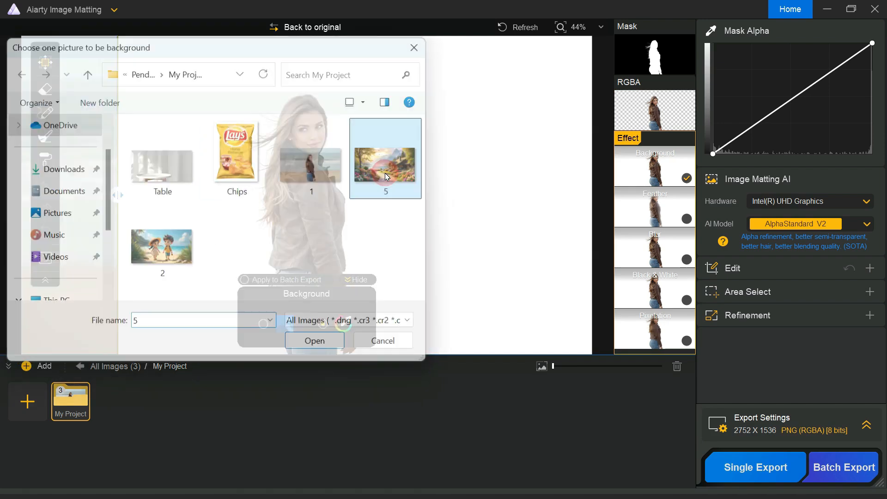
left_click(314, 340)
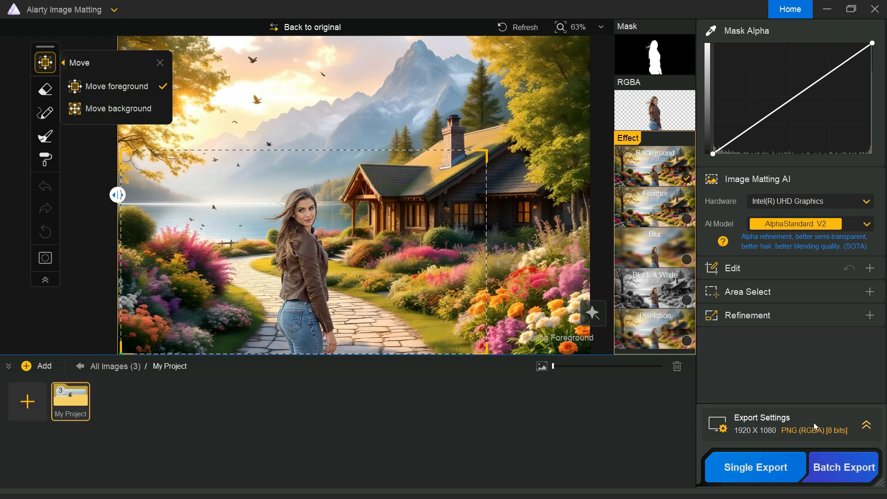
Export the portrait on the landscape as a PNG via Single Export.
left_click(866, 425)
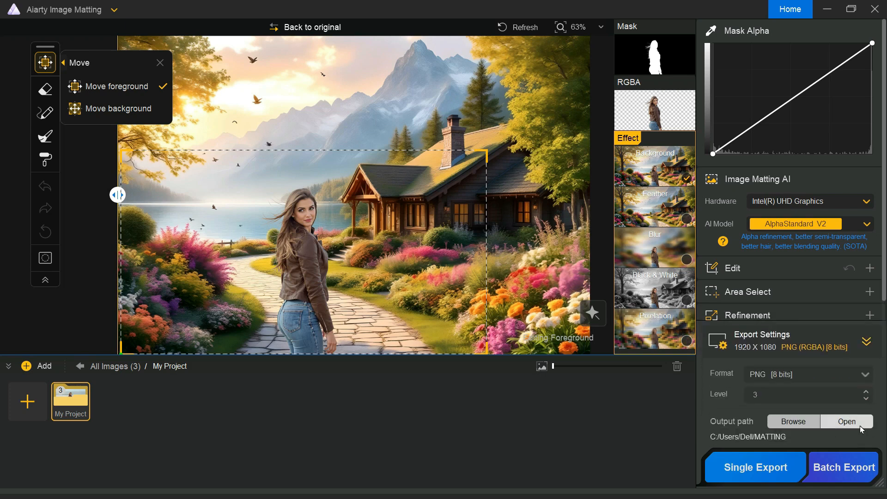
left_click(807, 374)
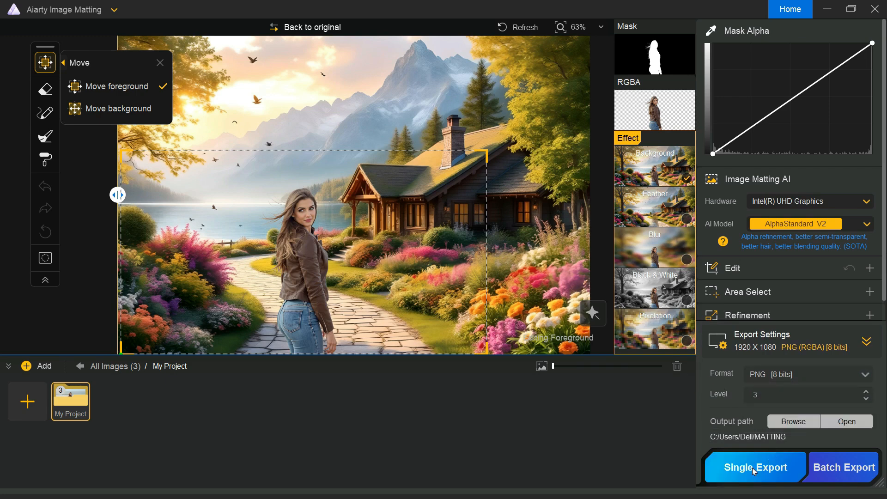
left_click(754, 467)
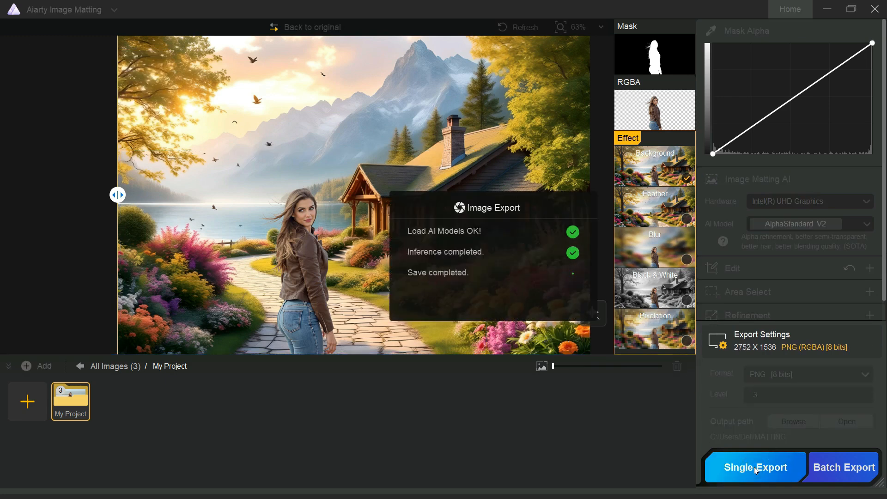
left_click(754, 467)
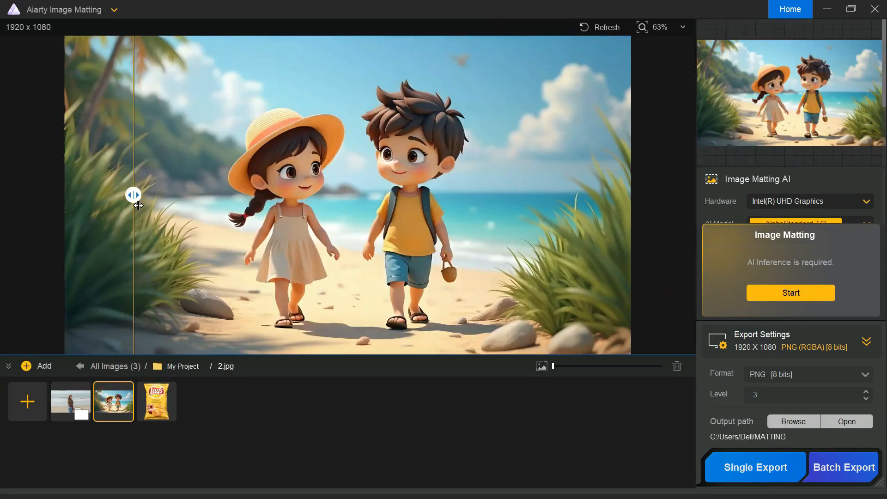
Cut out the two cartoon children using the SolidMat V2 model.
left_click_drag(134, 195, 364, 195)
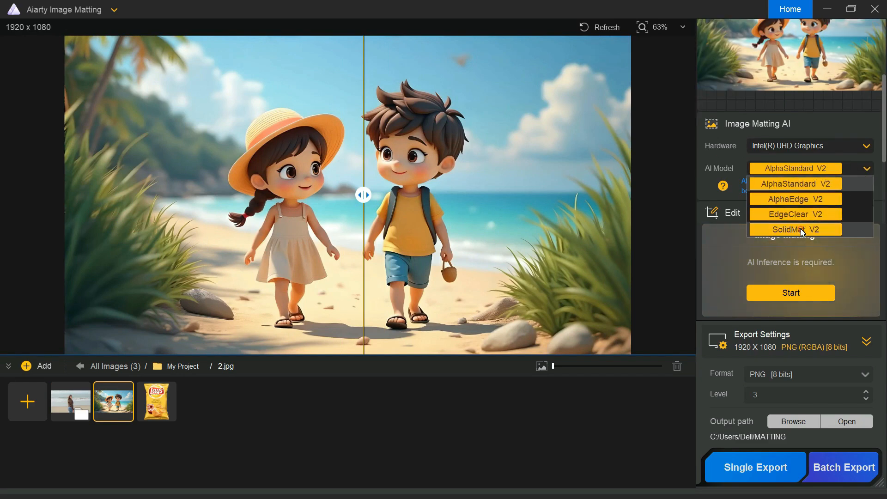
left_click(795, 229)
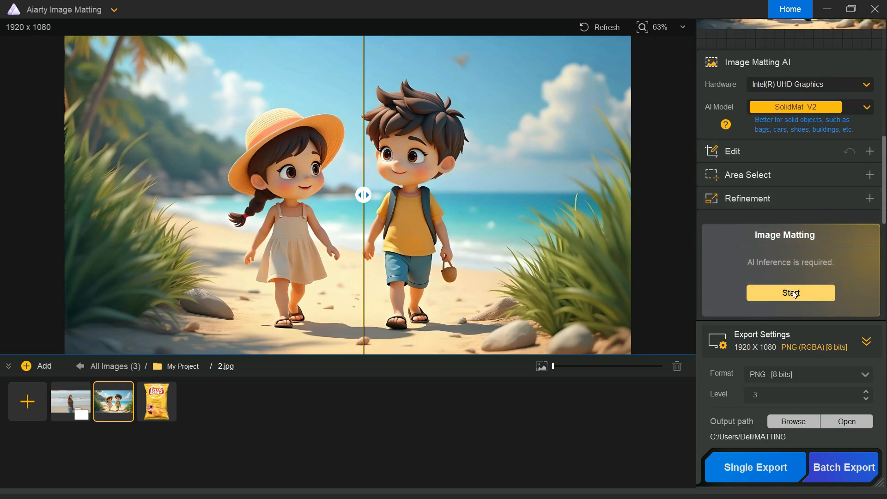
left_click(791, 293)
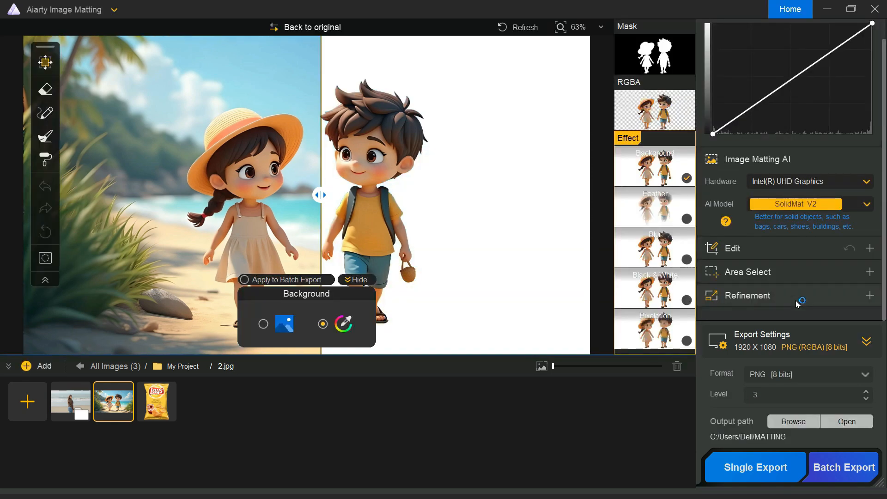
Compare the cutout children against the original beach scene with the divider.
left_click_drag(323, 195, 283, 195)
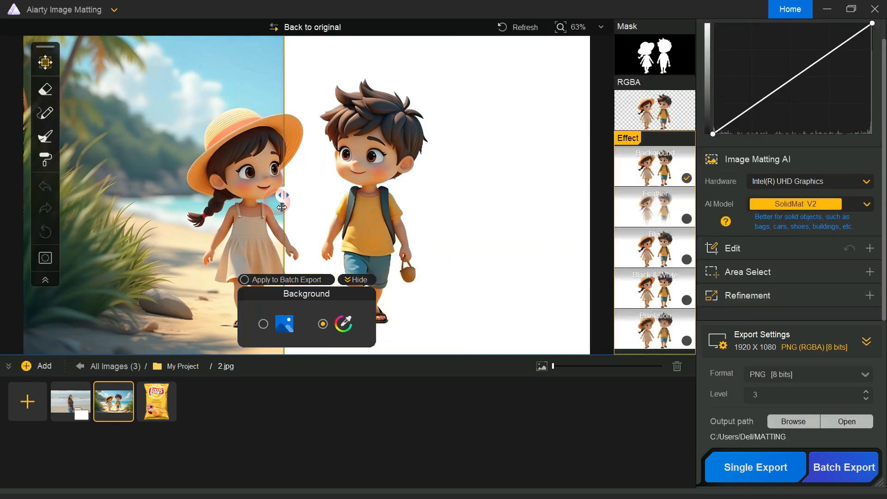
left_click_drag(283, 195, 96, 195)
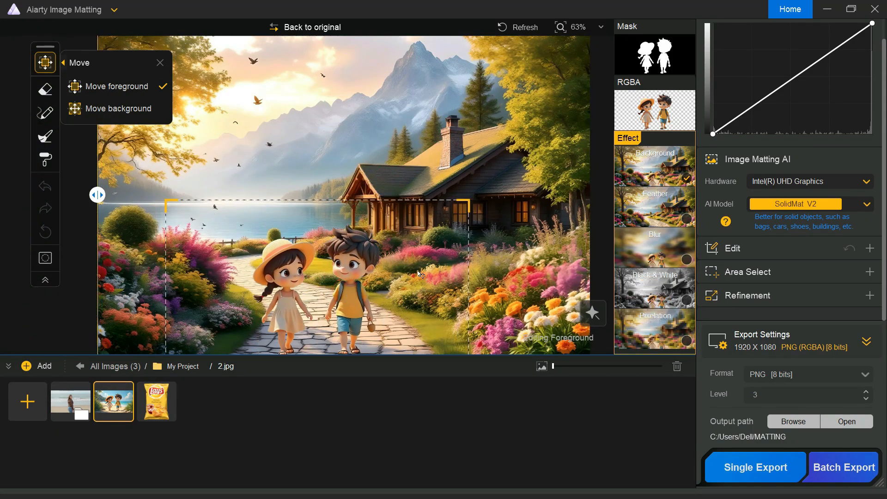
mouse_move(754, 467)
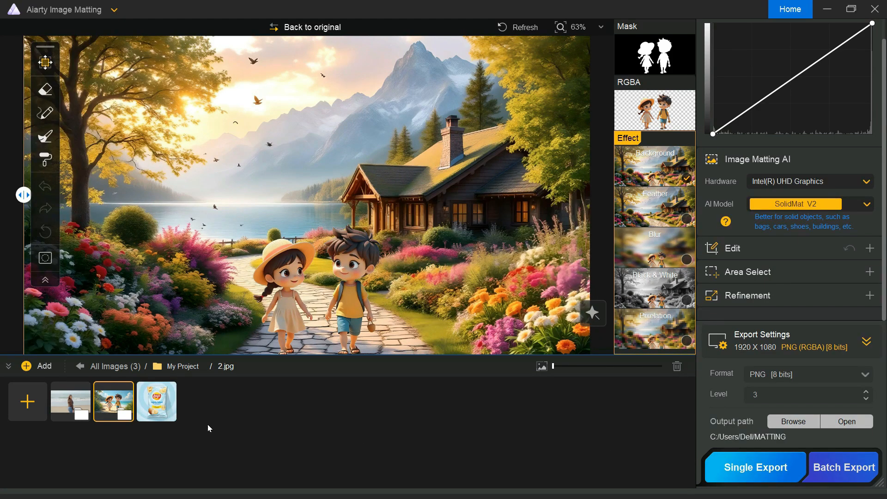
Cut out the Chips.png bag and compare it with the original.
left_click(156, 401)
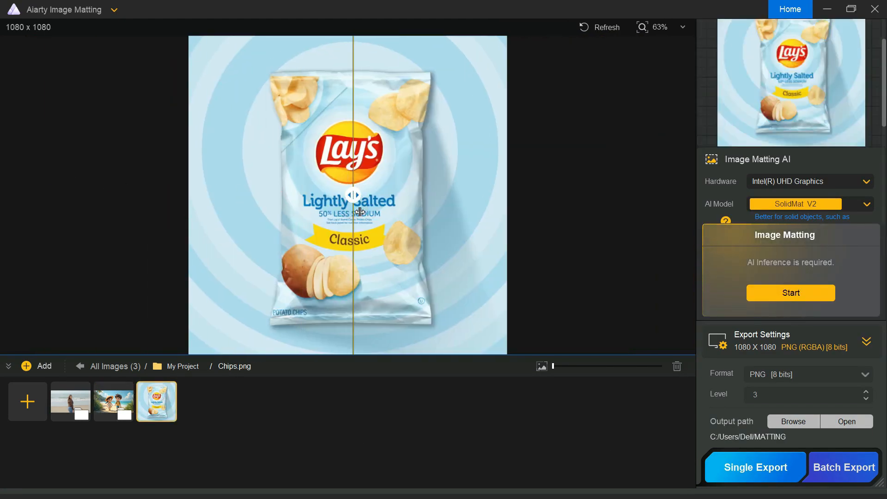
left_click(790, 293)
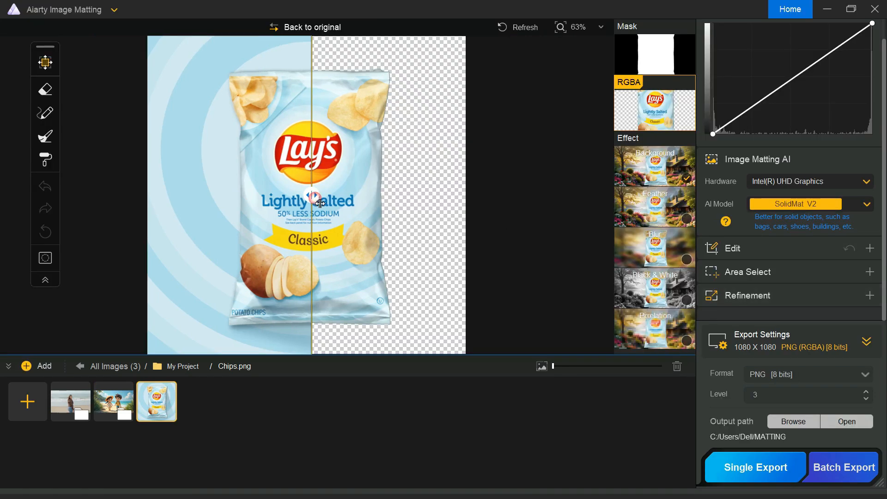
left_click_drag(317, 195, 187, 195)
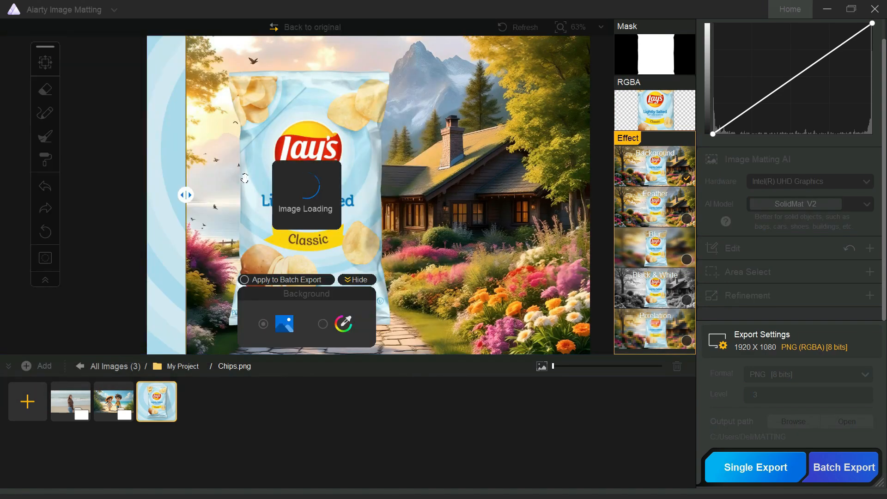
Place the chips bag on the Table picture, enlarge it and export.
left_click(45, 62)
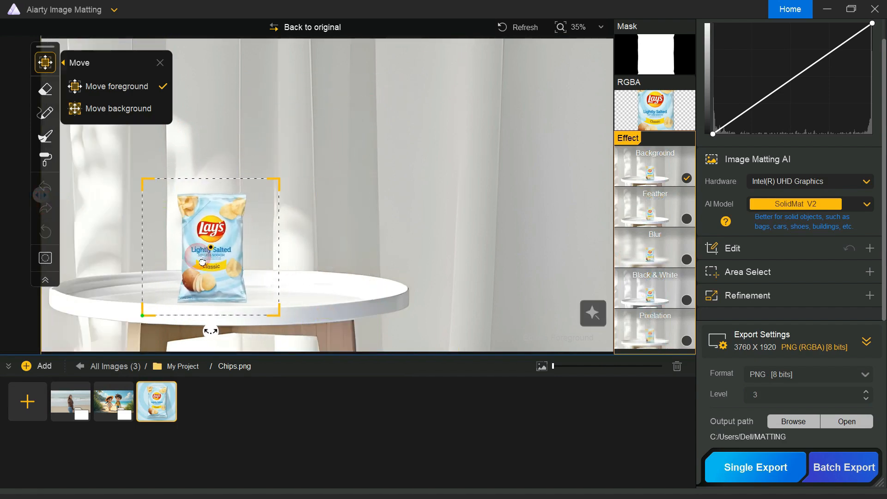
left_click_drag(280, 183, 302, 168)
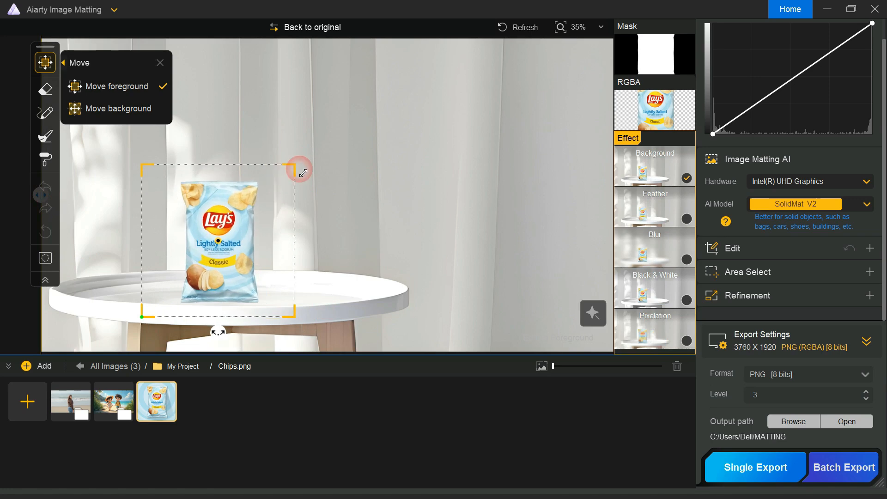
left_click(755, 467)
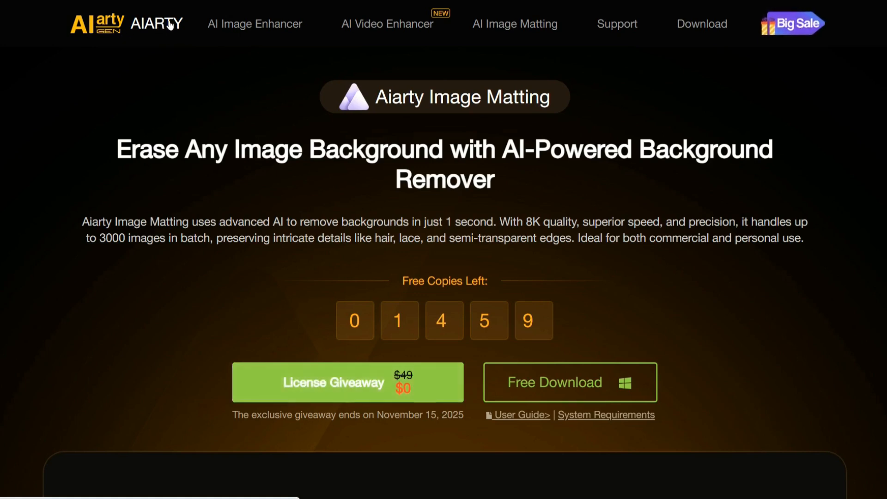
mouse_move(506, 111)
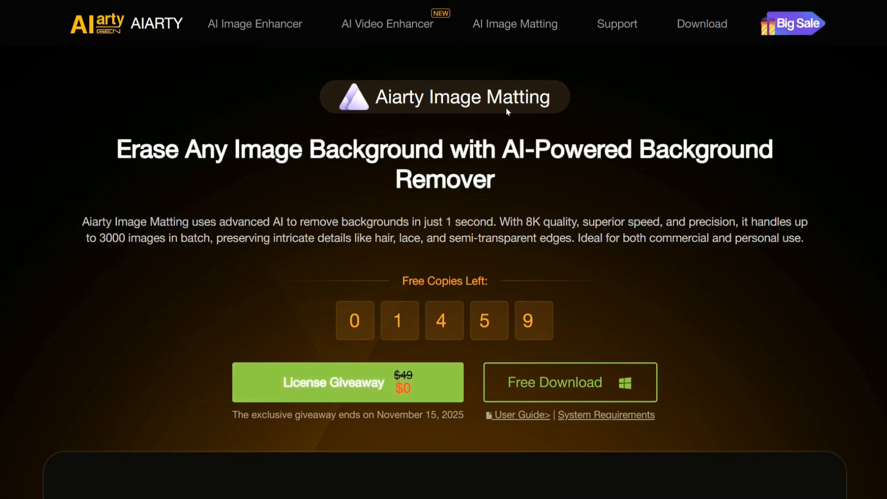
mouse_move(416, 117)
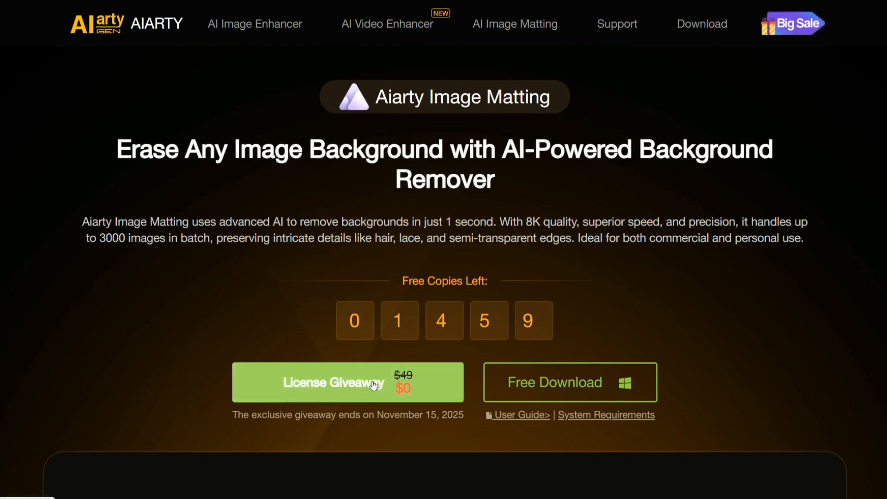
Show the License Giveaway offer and follow its Free Trial link.
left_click(348, 382)
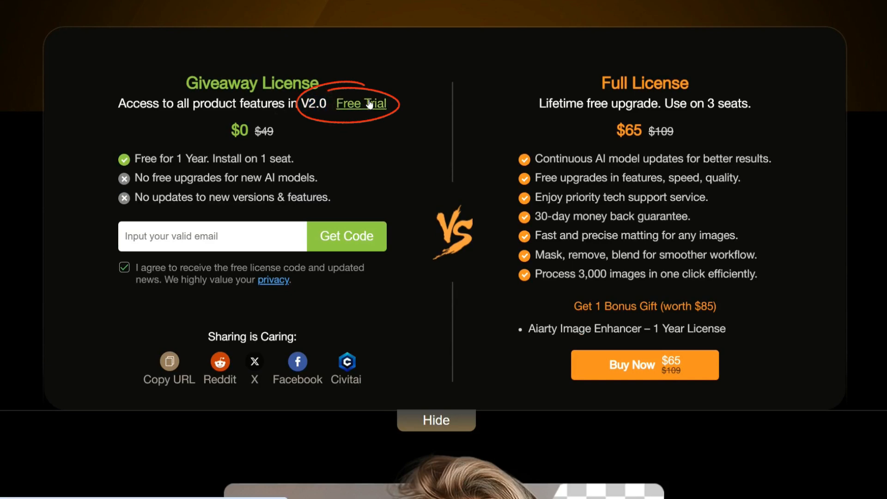
left_click(212, 236)
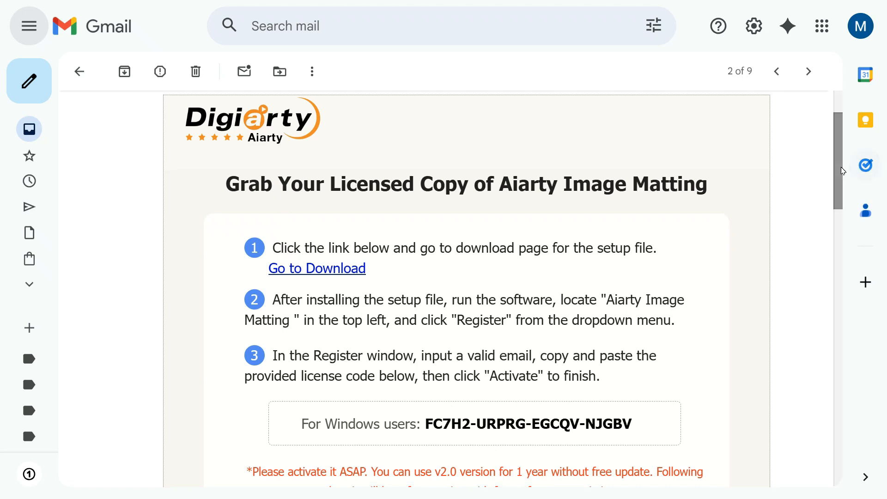
Scroll the Aiarty license email down to the license code and activation steps.
scroll("down", 3)
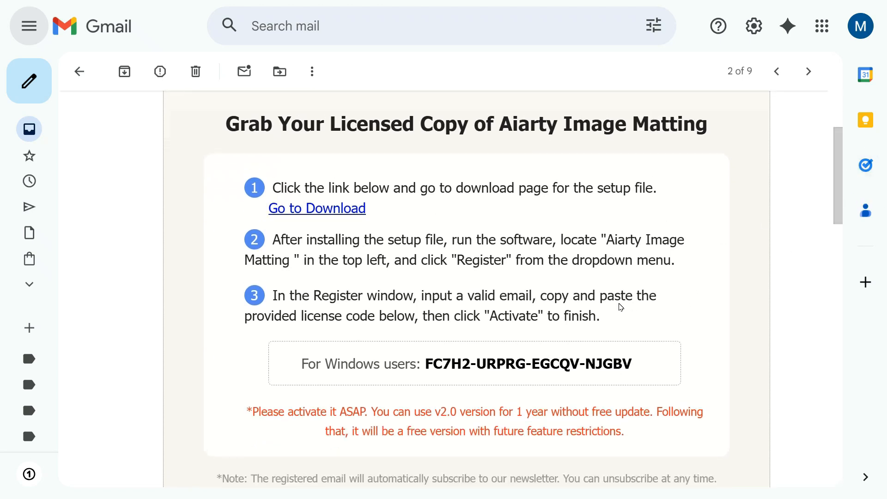